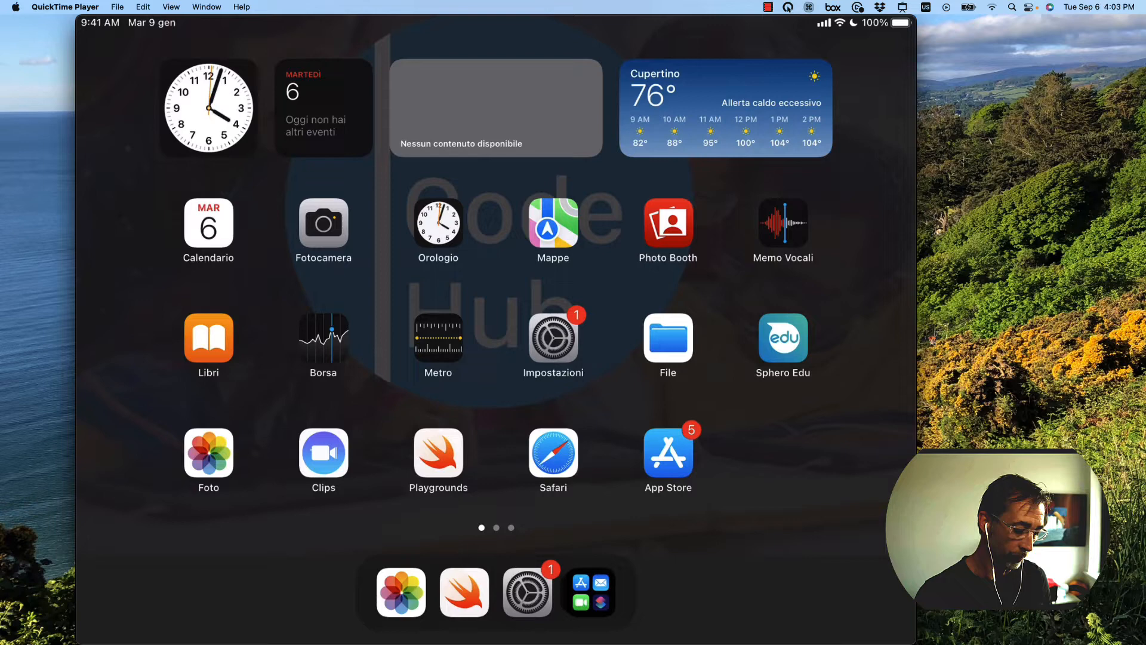
In iPad Settings, reach the Playgrounds page and switch on Authoring Debug Mode (Modalità creazione debug).
{"action": "left_click", "coordinate": [438, 454]}
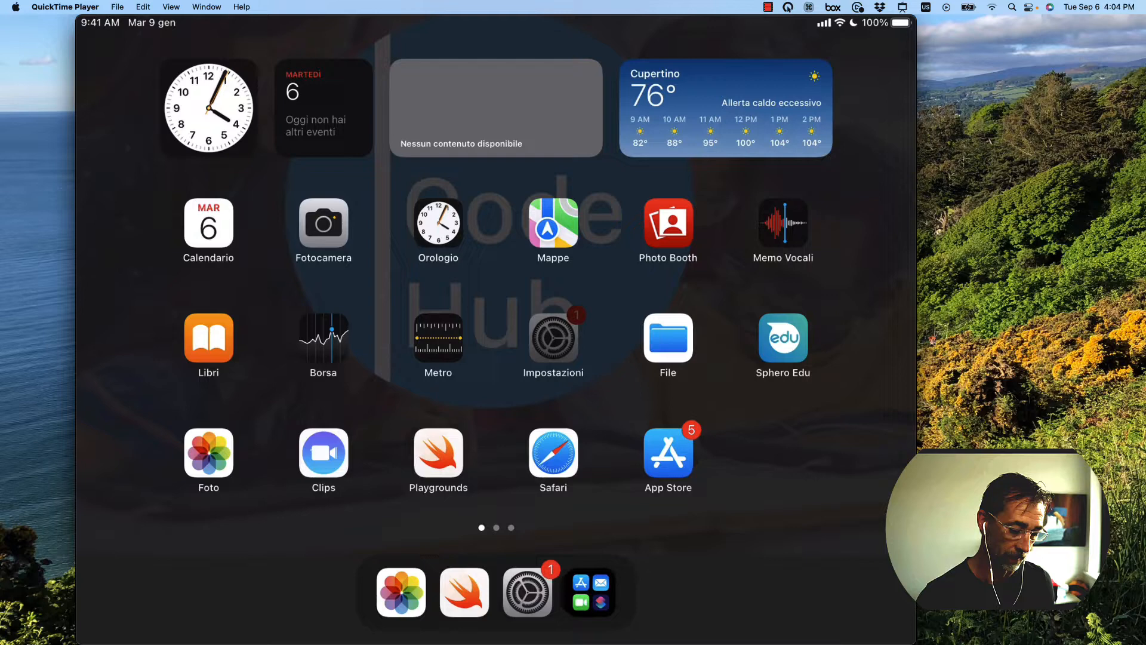
{"action": "left_click", "coordinate": [553, 338]}
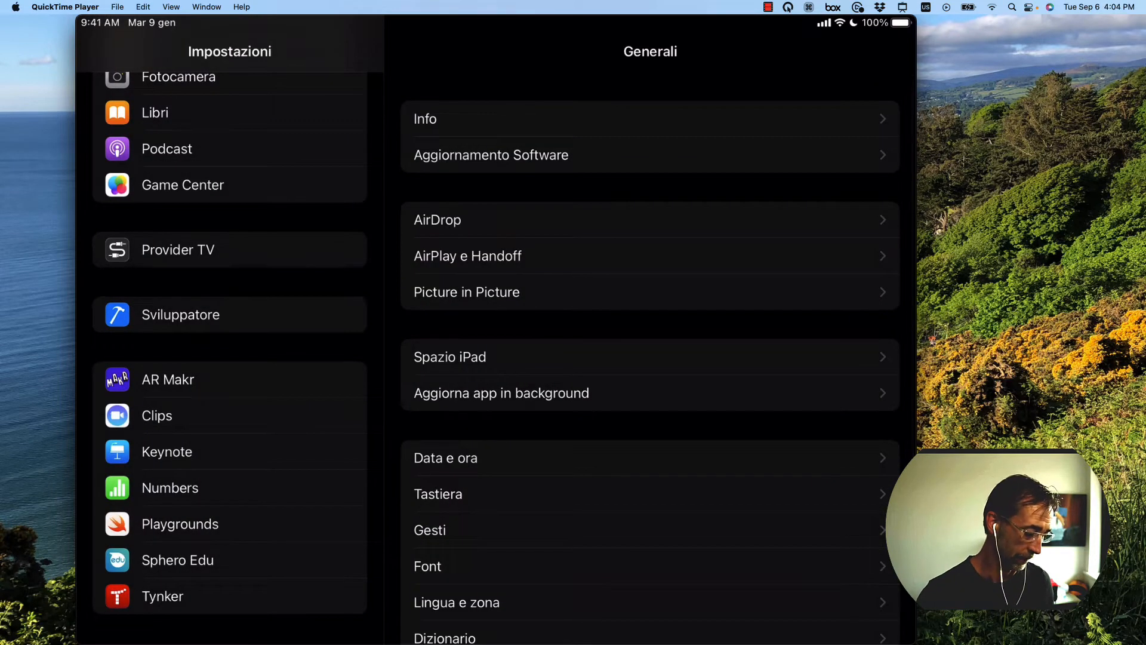
{"action": "scroll", "scroll_direction": "down", "scroll_amount": 3}
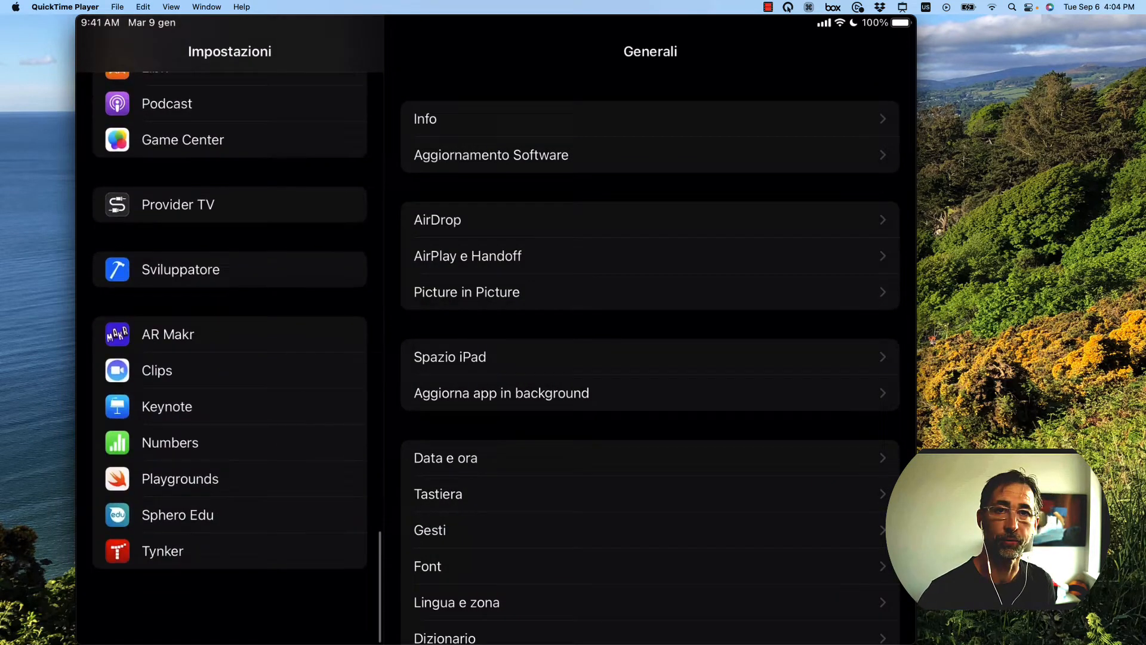
{"action": "scroll", "scroll_direction": "down", "scroll_amount": 3}
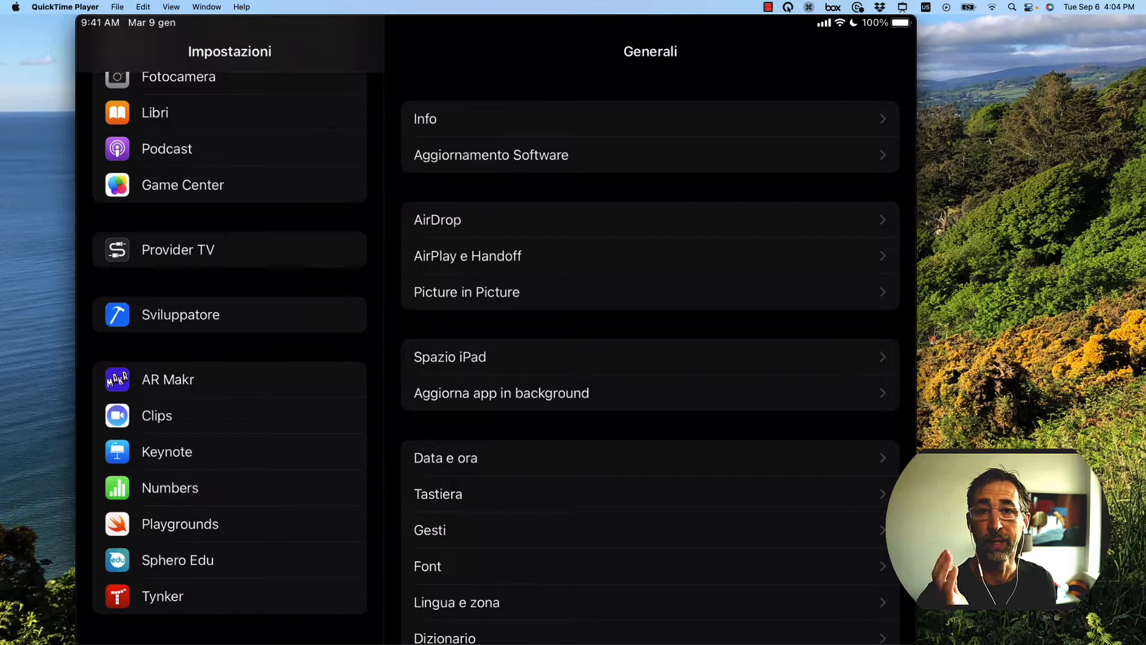
{"action": "left_click", "coordinate": [180, 523]}
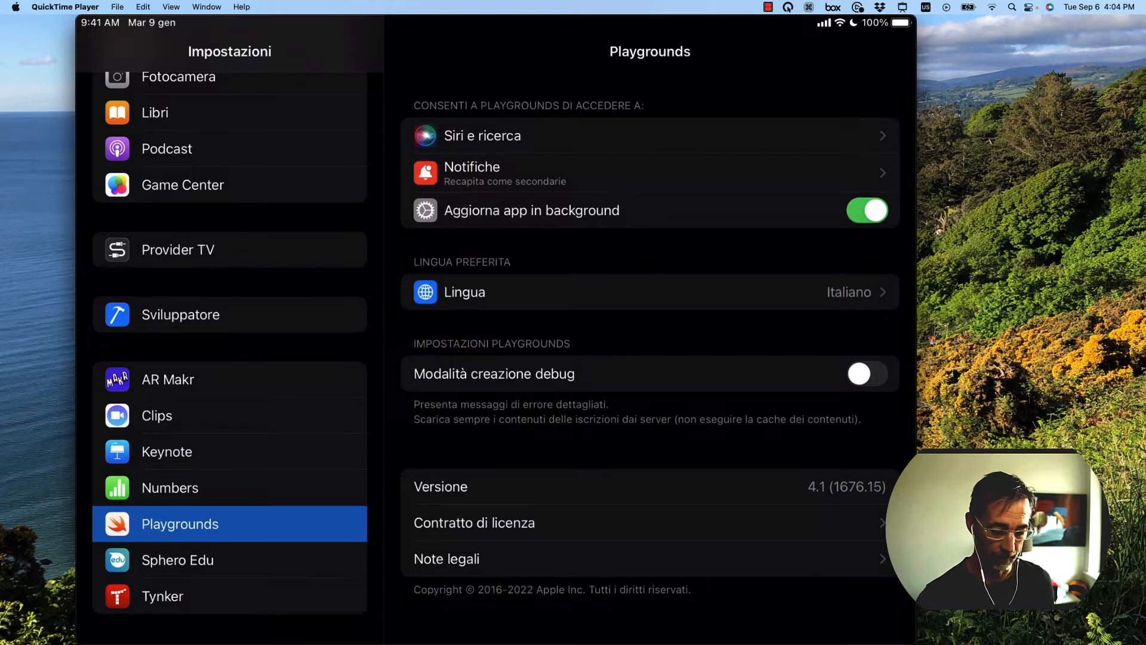
{"action": "left_click", "coordinate": [867, 374]}
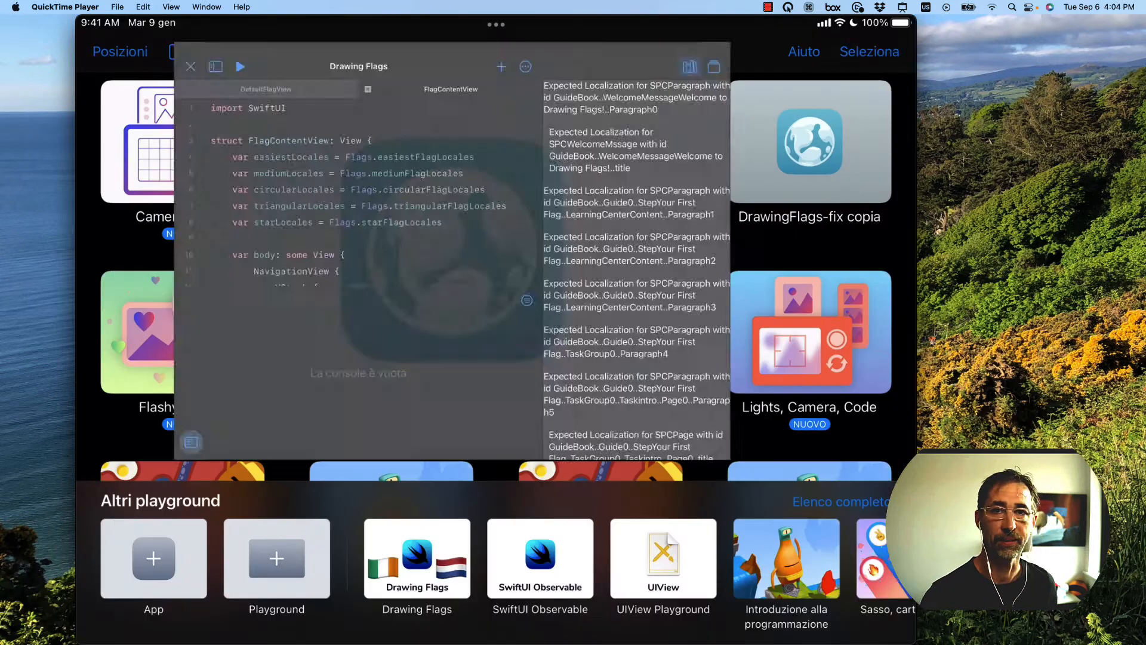
Return to Swift Playgrounds and load Drawing Flags so its Your First Flag guide appears.
{"action": "left_click", "coordinate": [190, 67]}
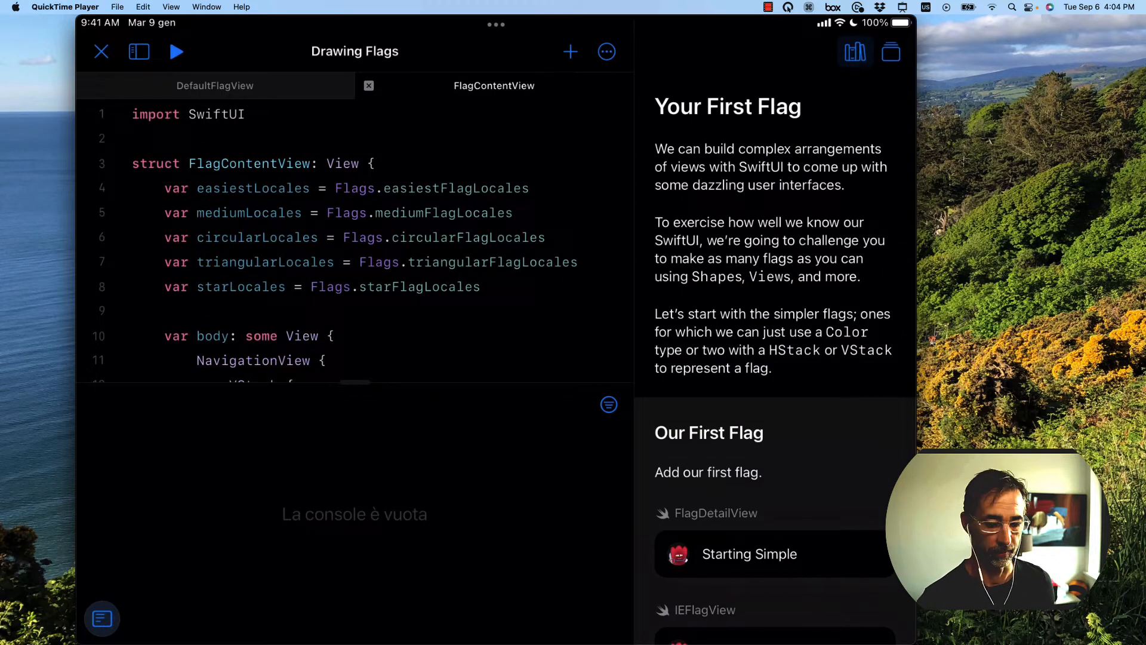
Start the Starting Simple walkthrough and advance to step 2 of 3 with the Ireland flag previewed.
{"action": "scroll", "scroll_direction": "down", "scroll_amount": 3}
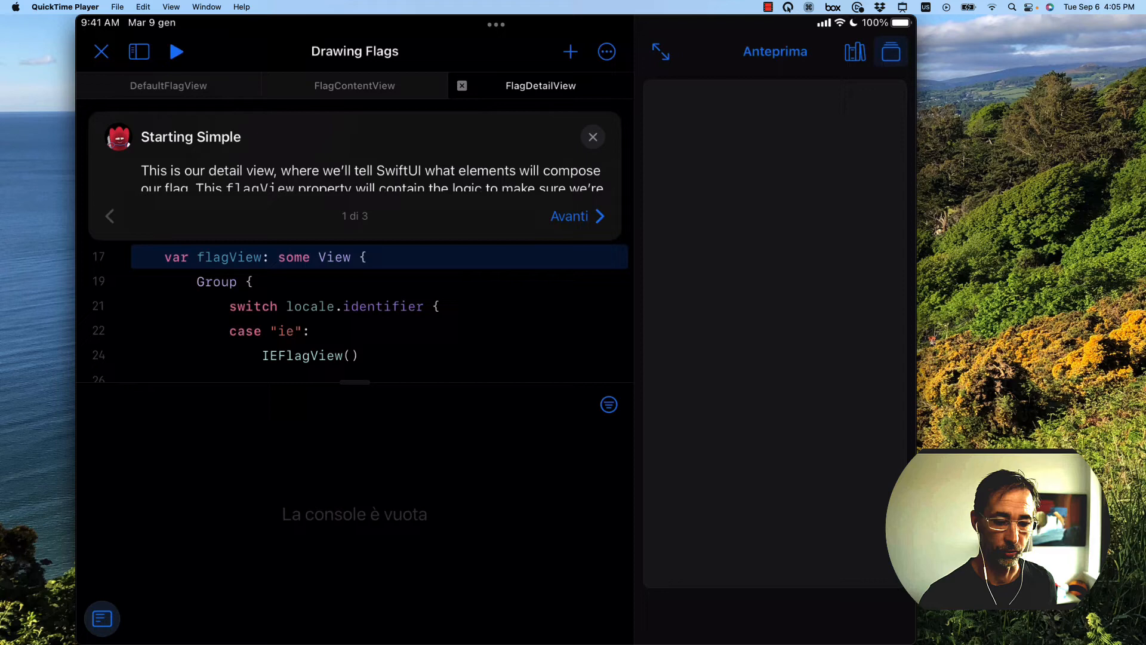
{"action": "left_click", "coordinate": [570, 217]}
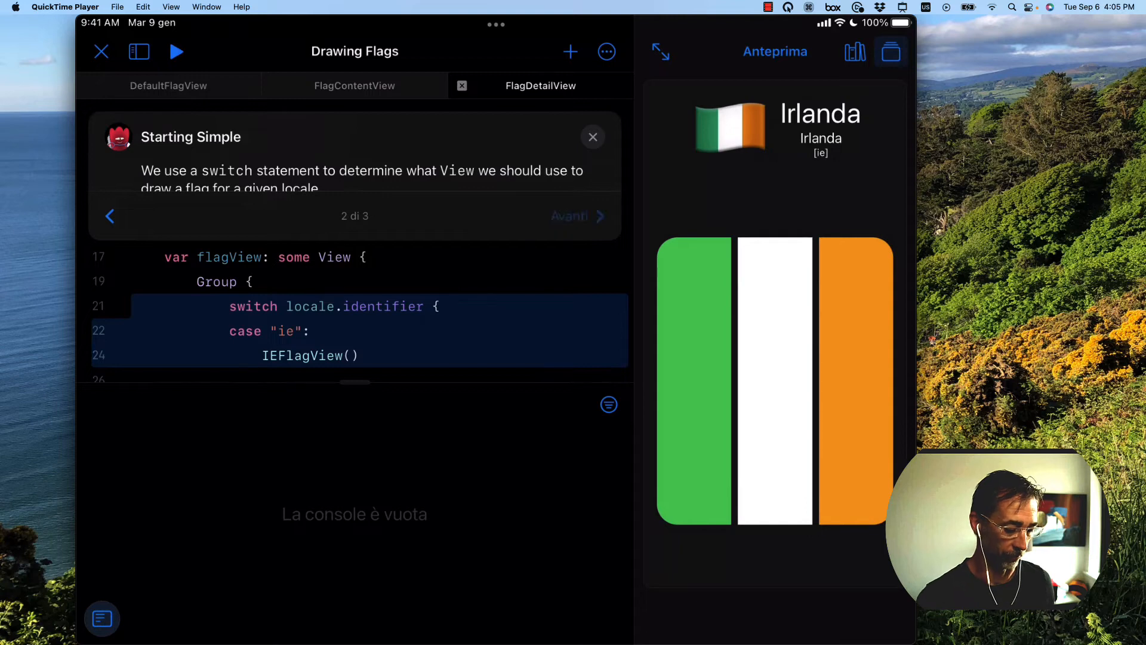
{"action": "left_click", "coordinate": [577, 216]}
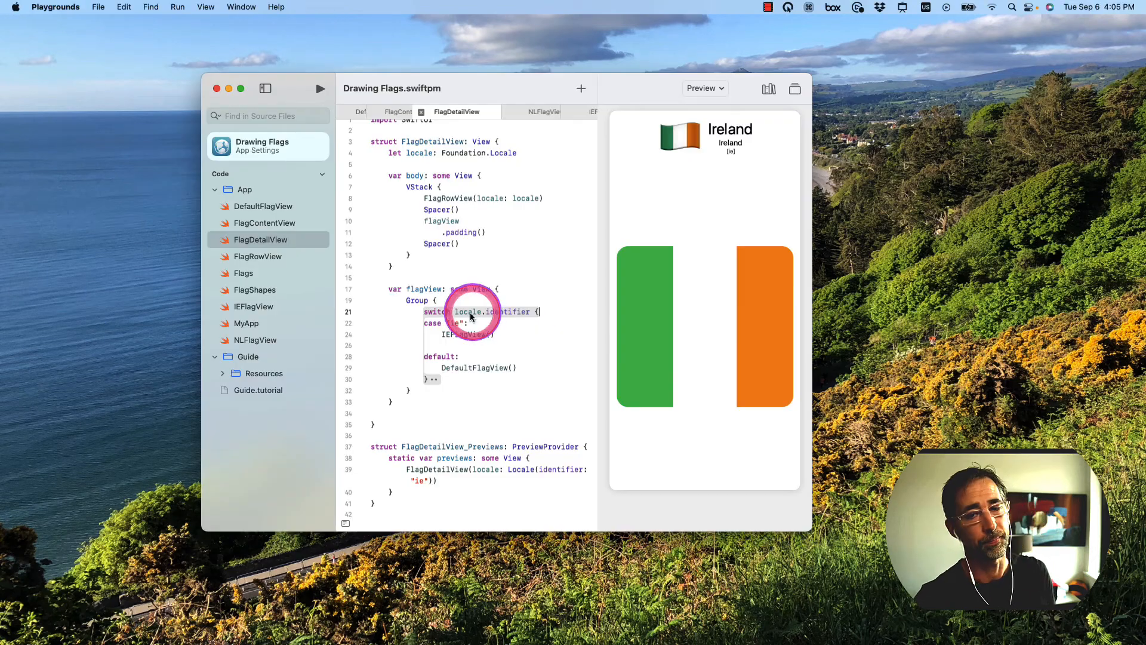
In the Mac Playgrounds Preferences General pane, switch on Authoring Debug Mode.
{"action": "left_click", "coordinate": [57, 7]}
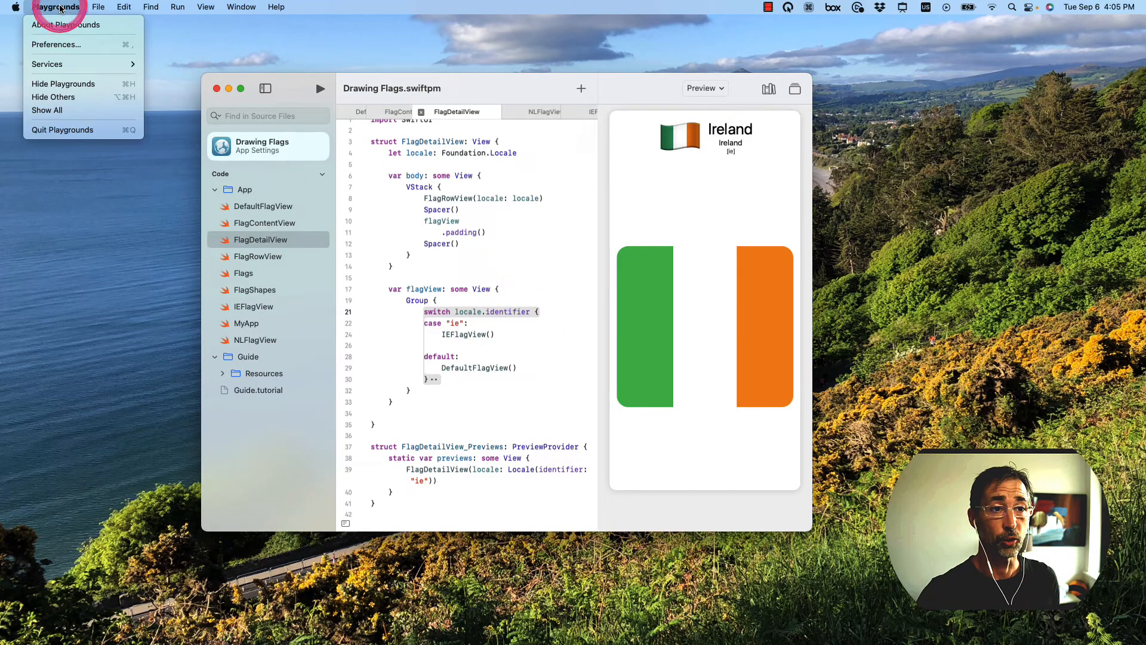
{"action": "left_click", "coordinate": [56, 44]}
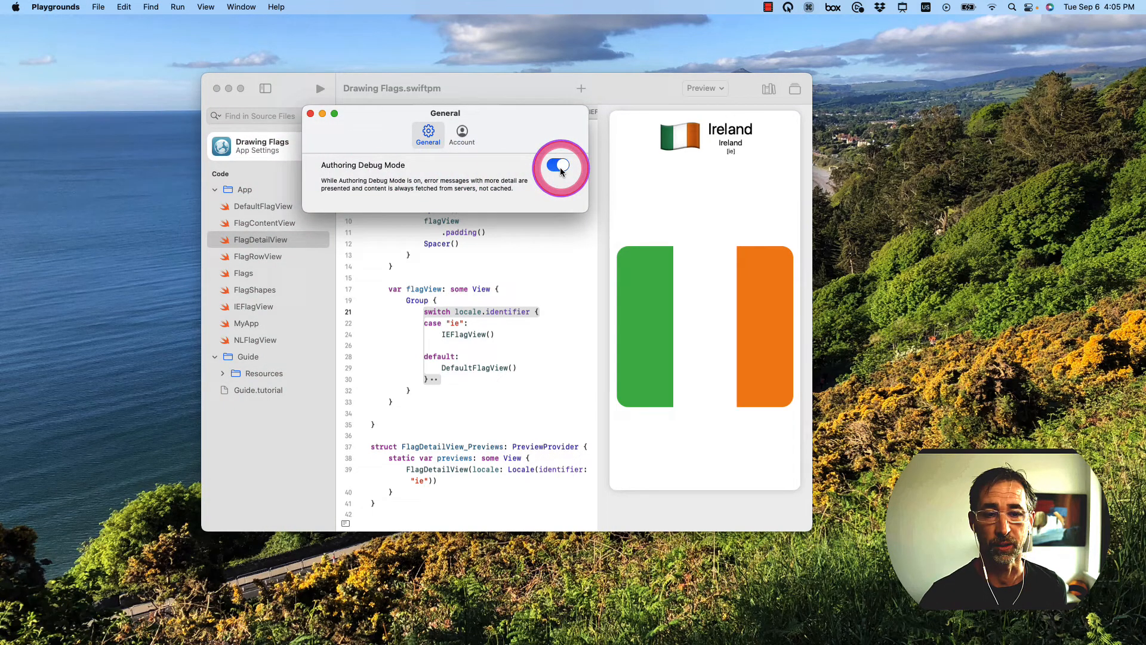
{"action": "left_click", "coordinate": [557, 165]}
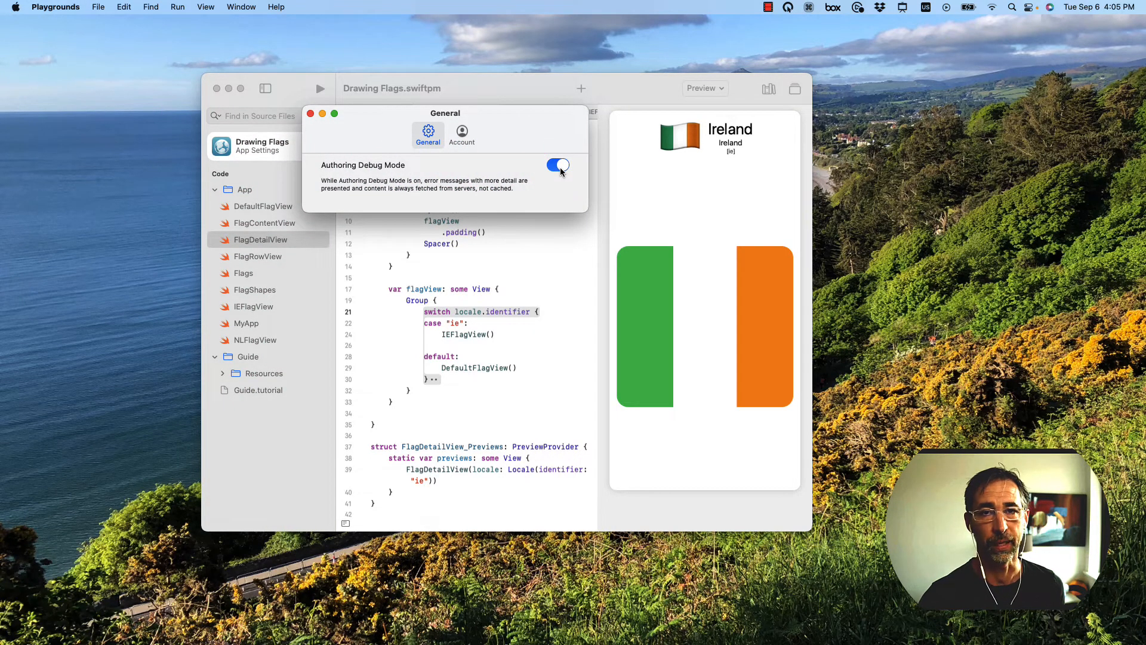